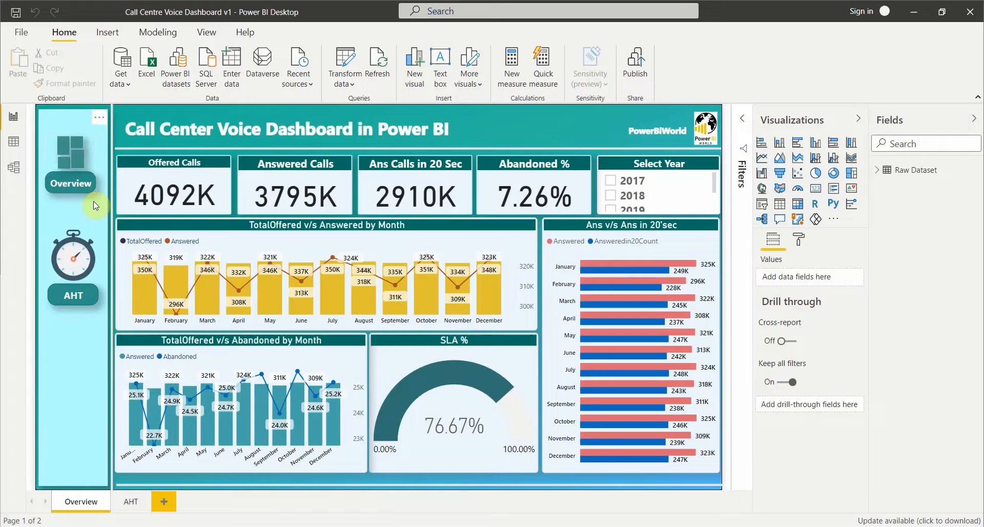
mouse_move(536, 406)
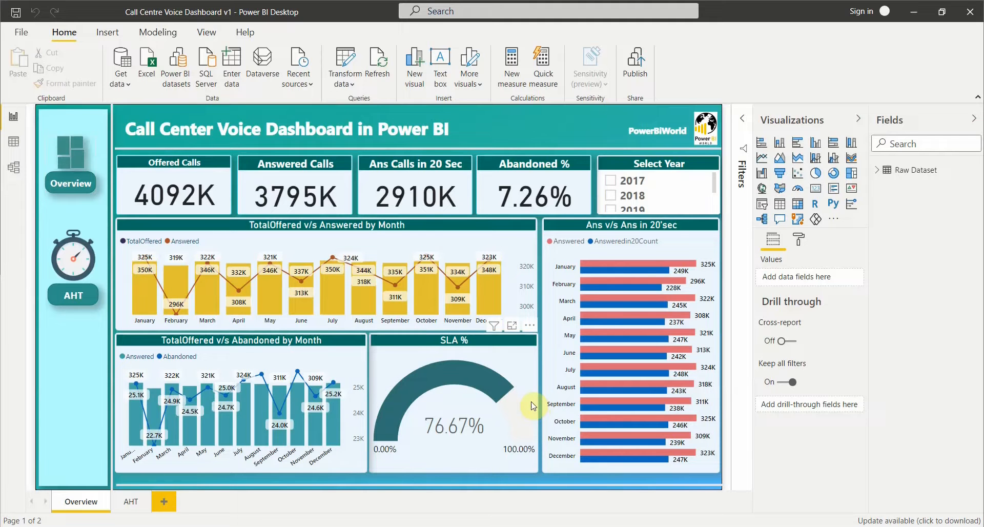
mouse_move(456, 260)
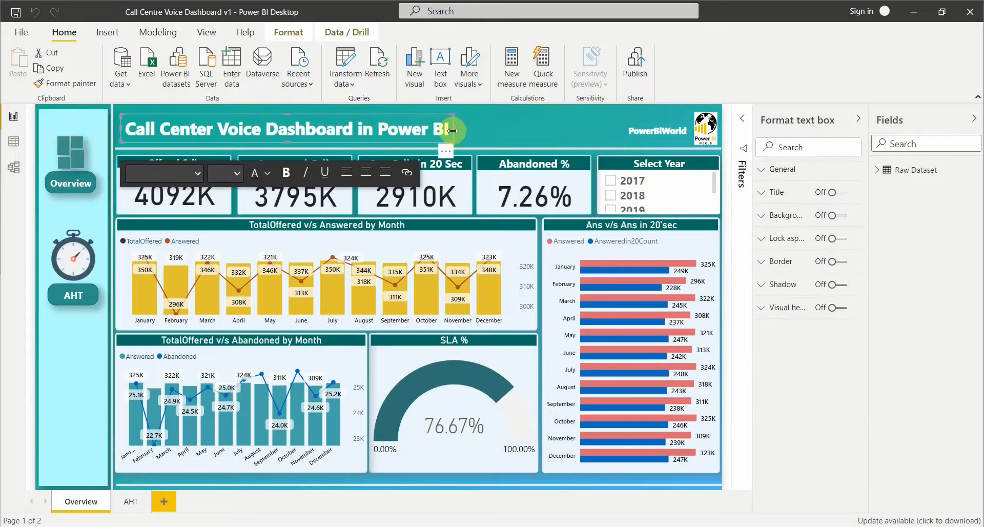
Filter the Overview page to year 2020 via the Select Year slicer (821K offered, 761K answered).
left_click(488, 130)
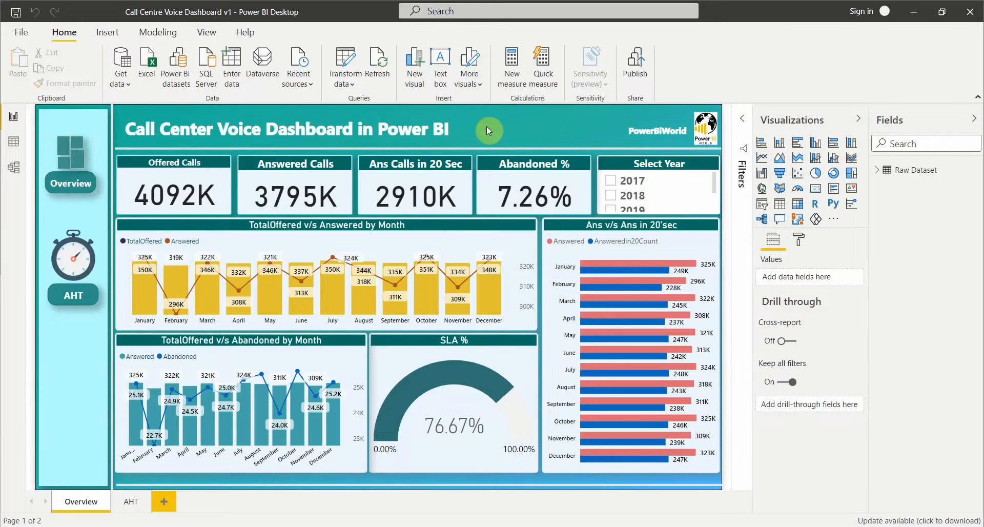
mouse_move(413, 192)
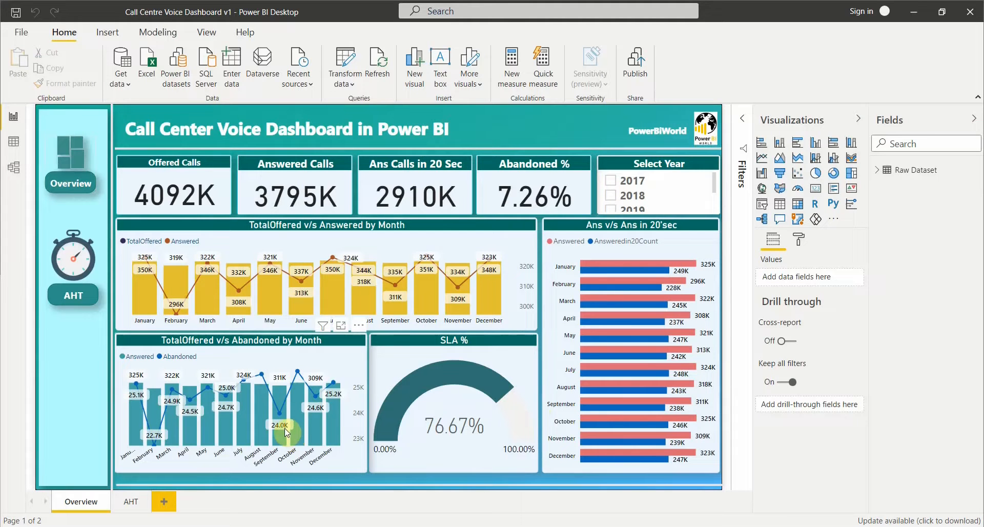
mouse_move(284, 427)
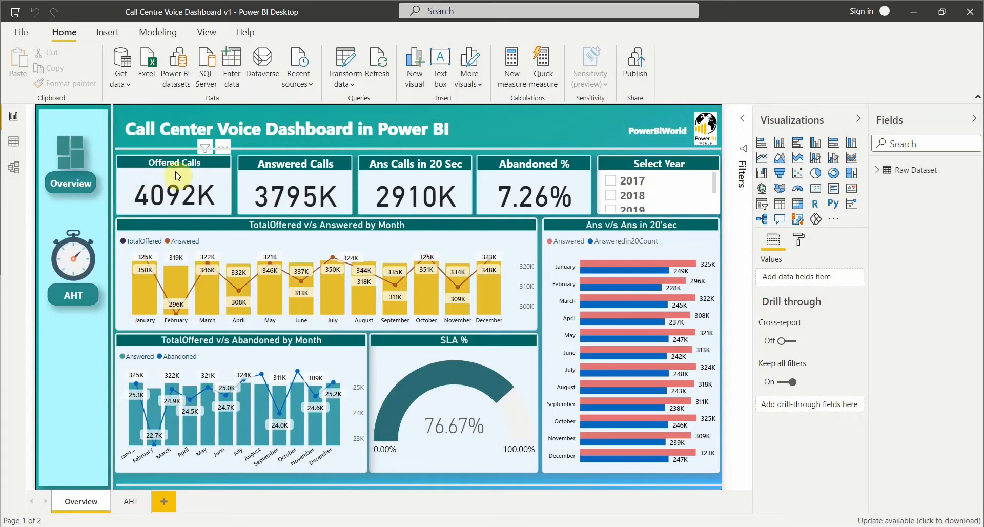
mouse_move(349, 174)
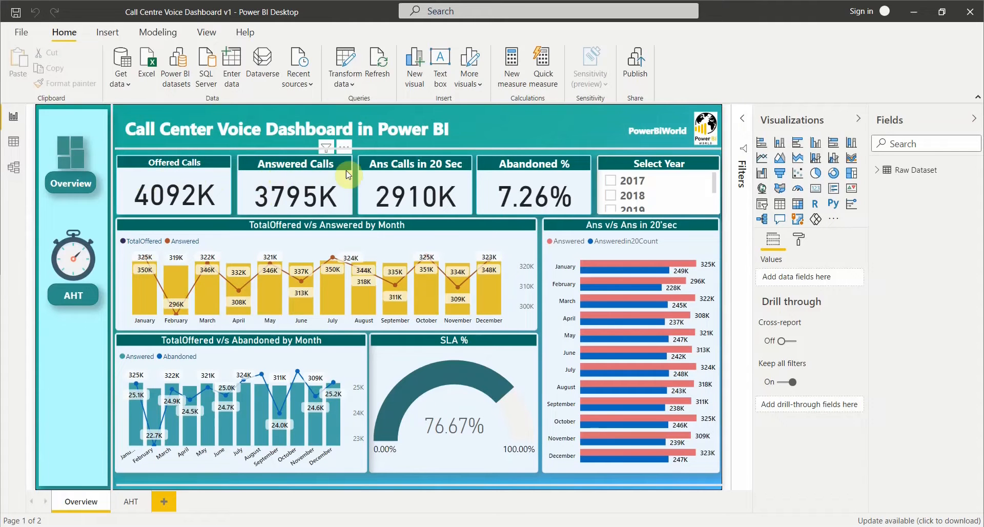
mouse_move(418, 174)
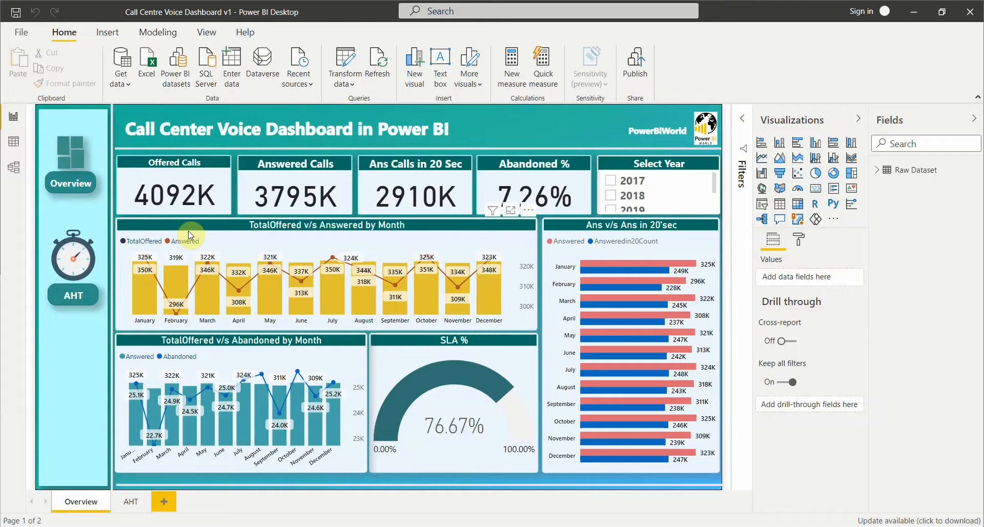
mouse_move(388, 212)
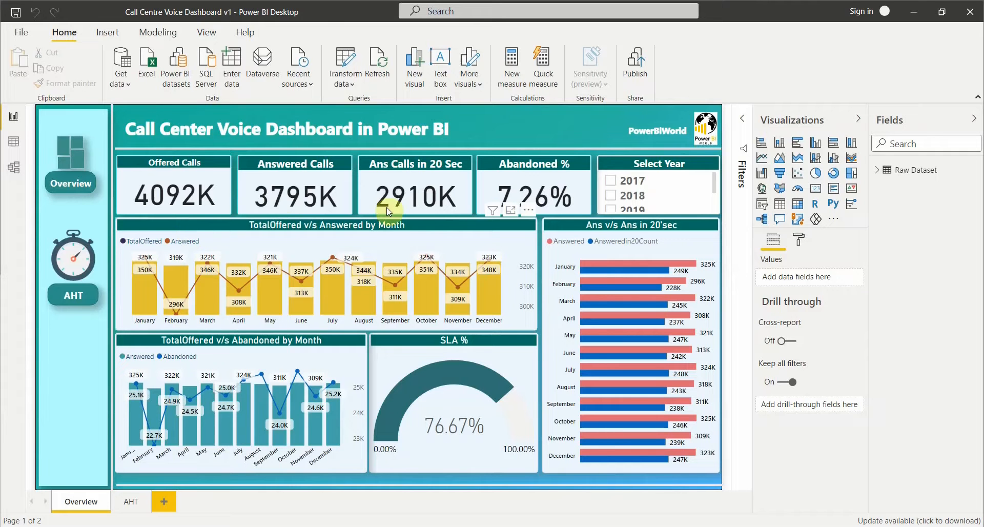
mouse_move(452, 169)
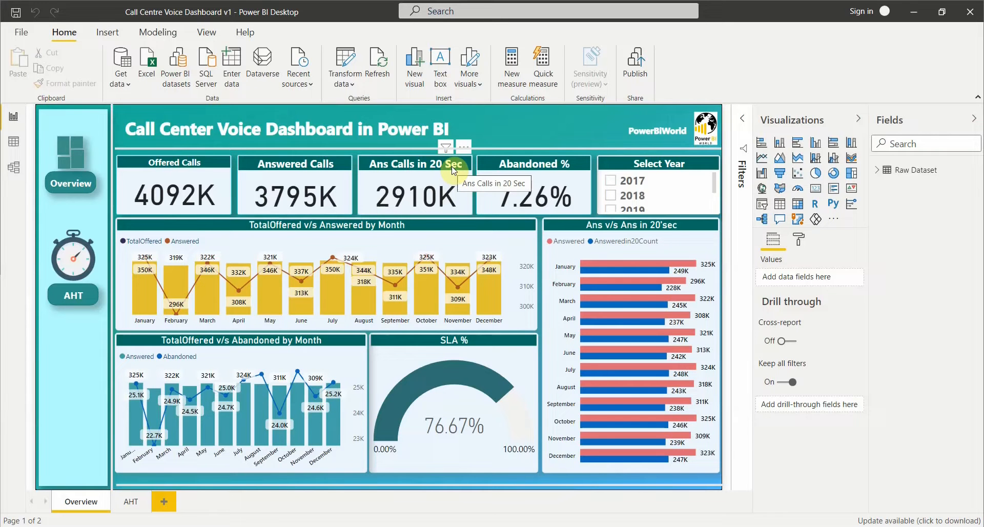
mouse_move(446, 174)
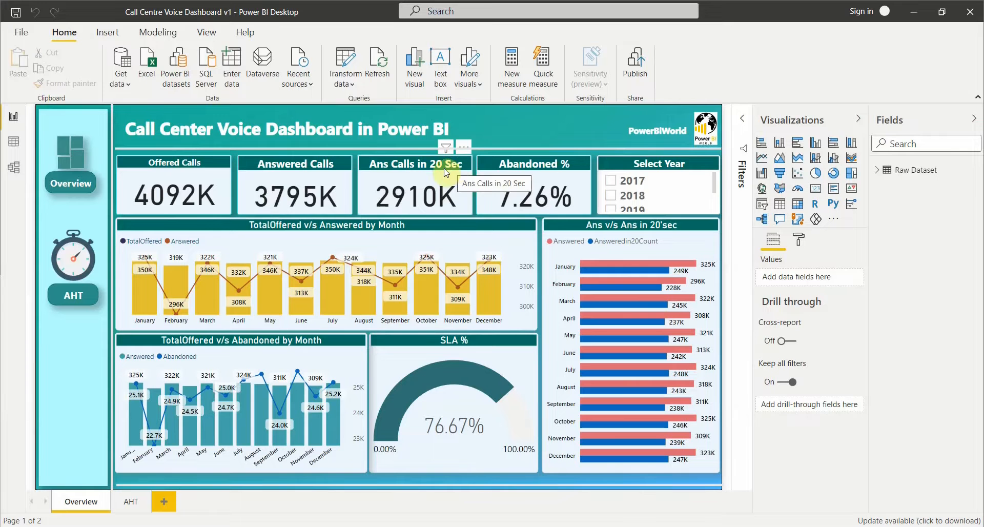
mouse_move(502, 181)
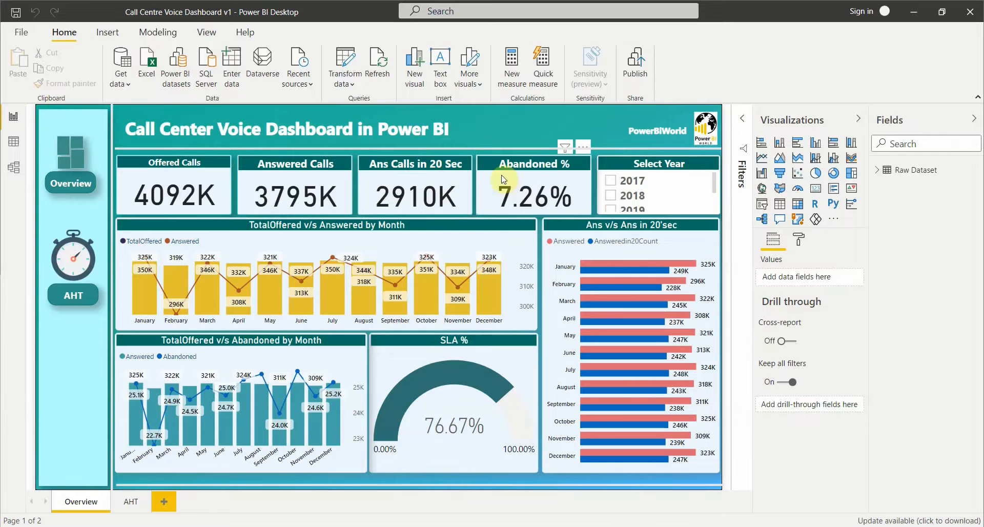
mouse_move(570, 175)
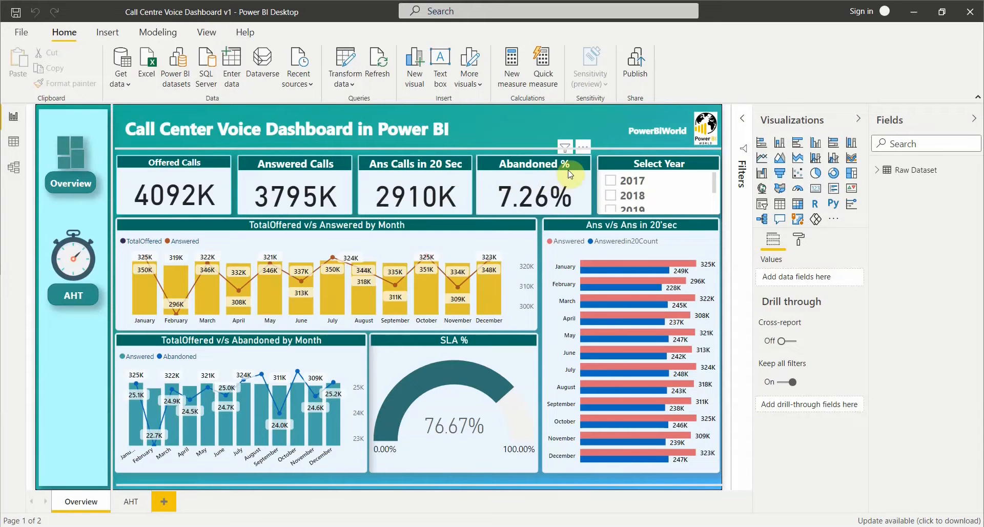
mouse_move(647, 179)
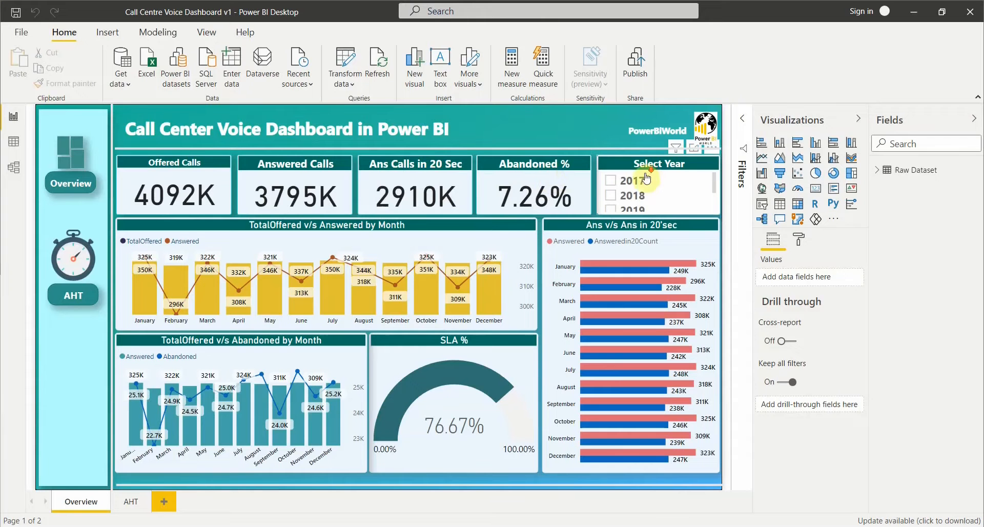
scroll("down", 3)
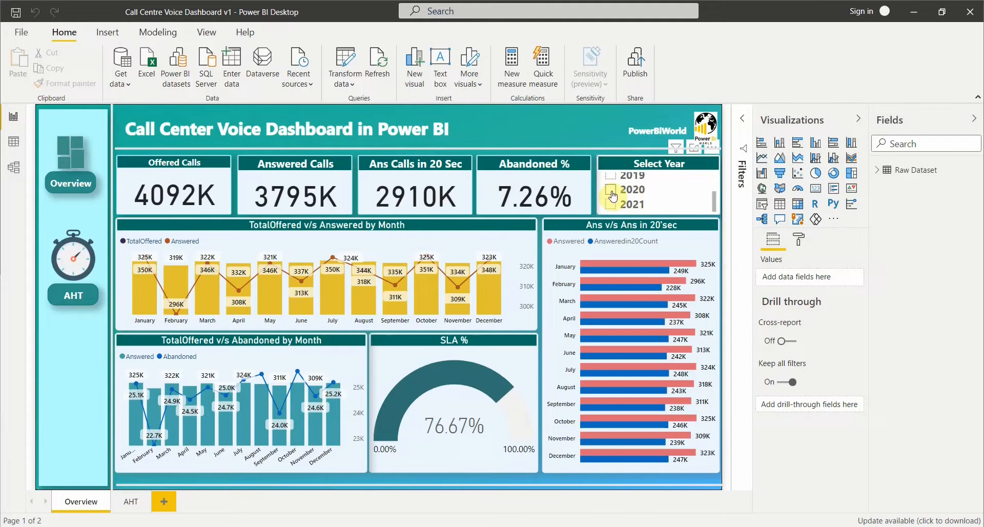
left_click(609, 189)
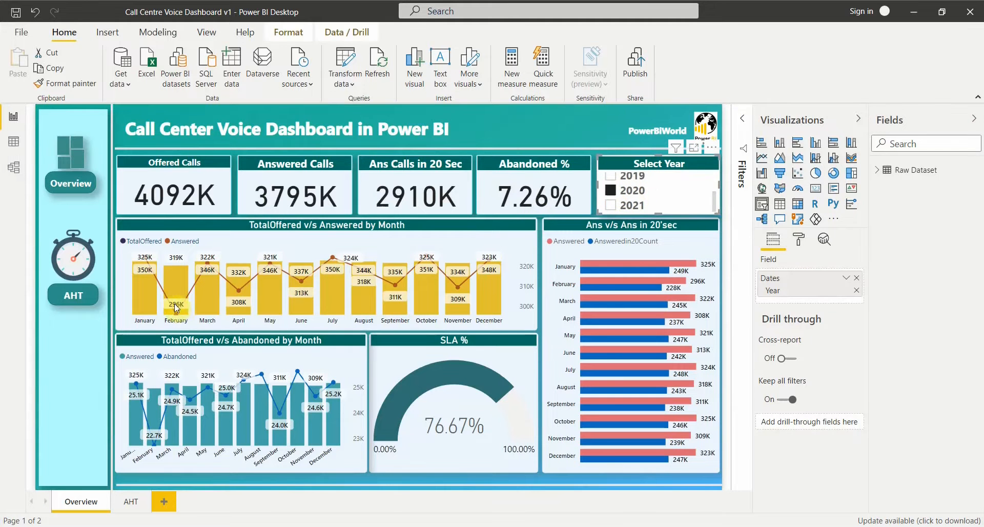
left_click(609, 190)
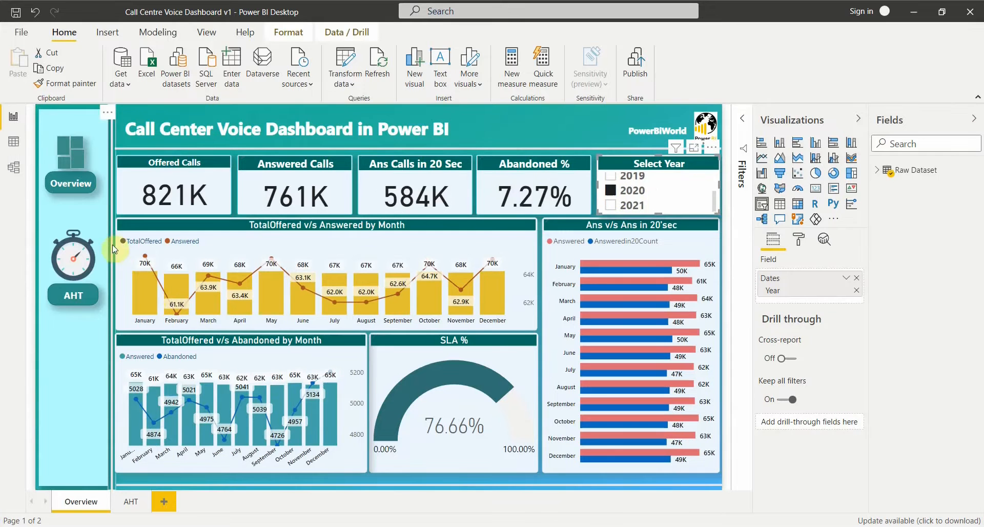
mouse_move(360, 240)
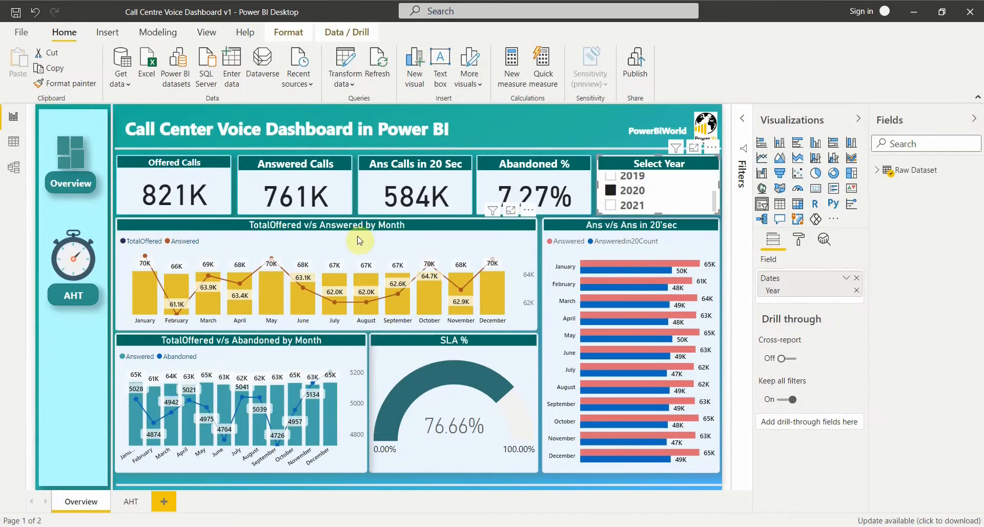
mouse_move(310, 236)
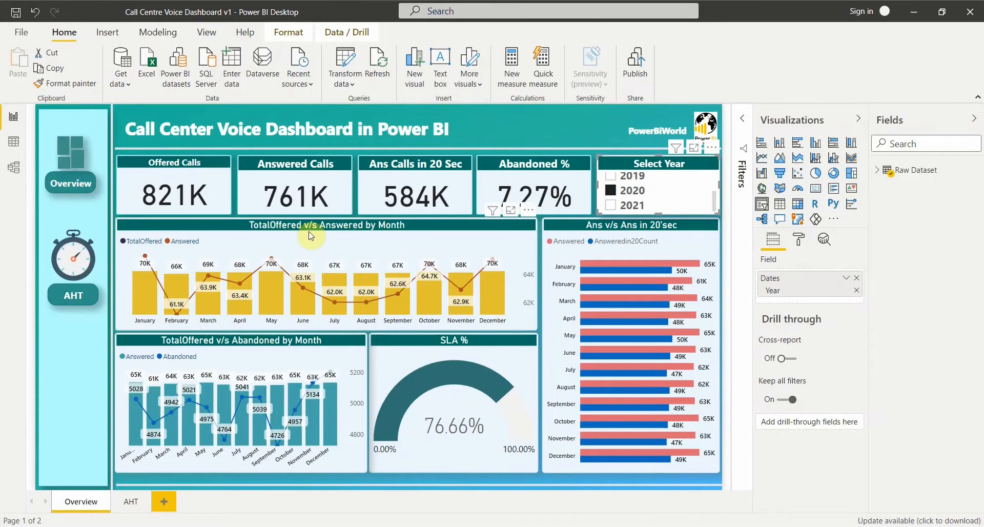
mouse_move(328, 249)
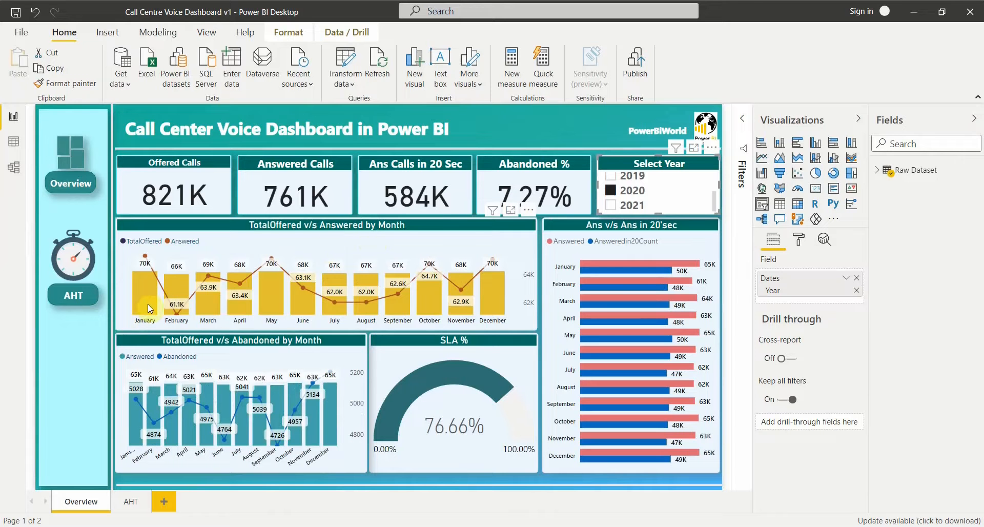
mouse_move(147, 260)
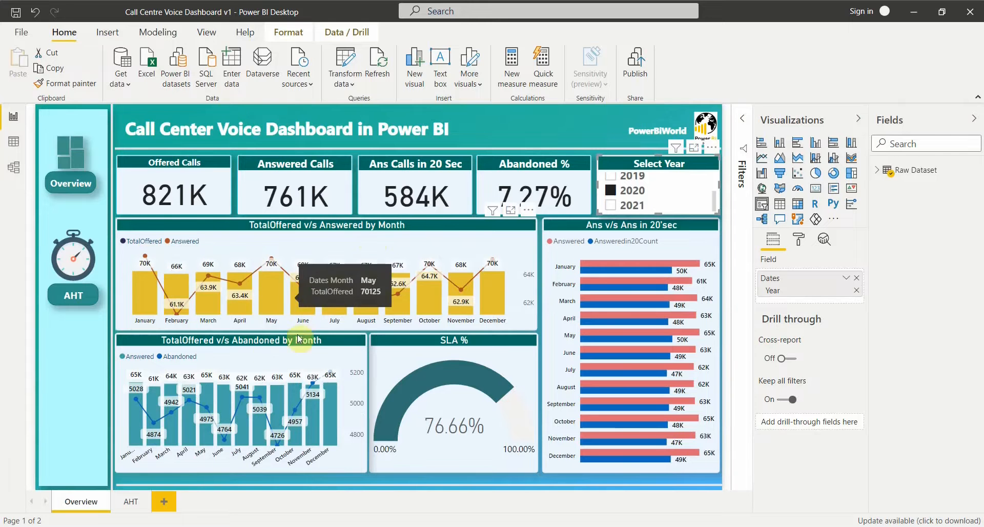
mouse_move(155, 274)
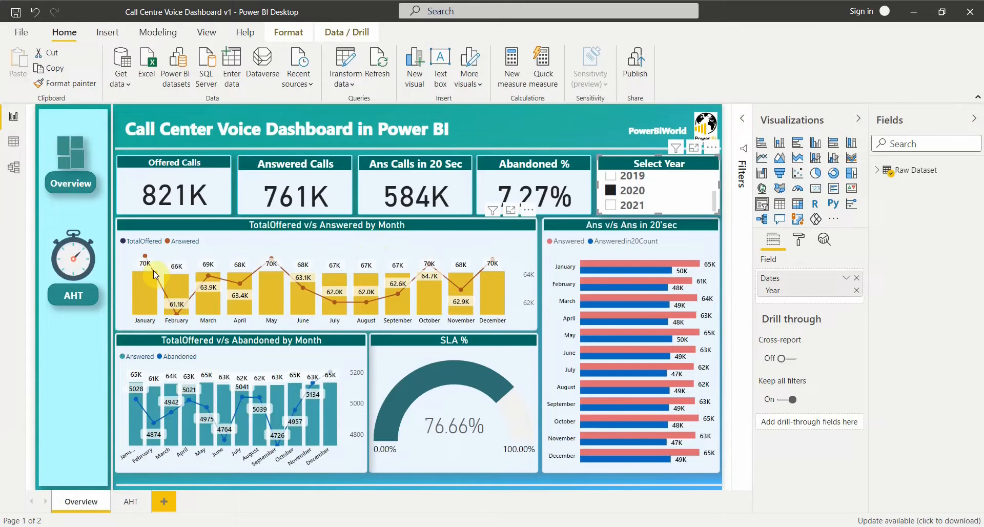
mouse_move(179, 435)
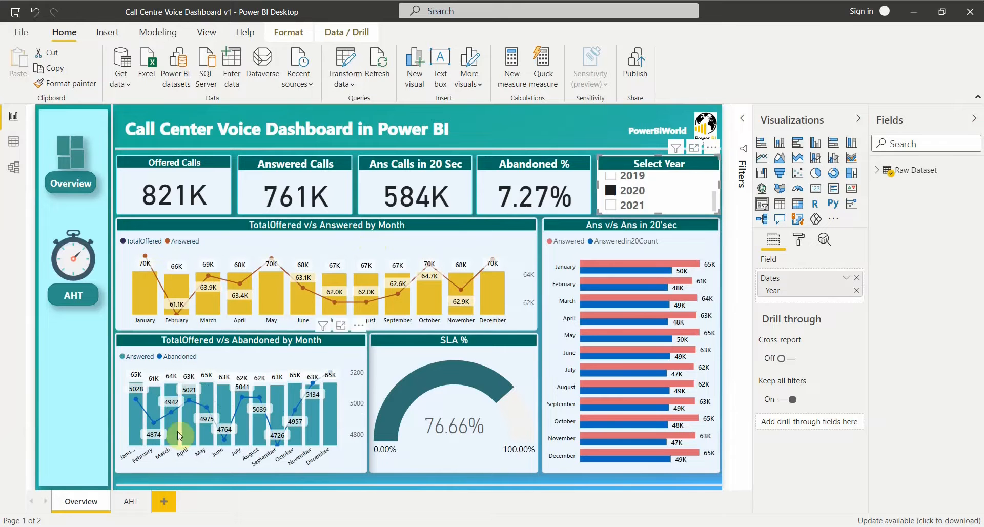
mouse_move(496, 289)
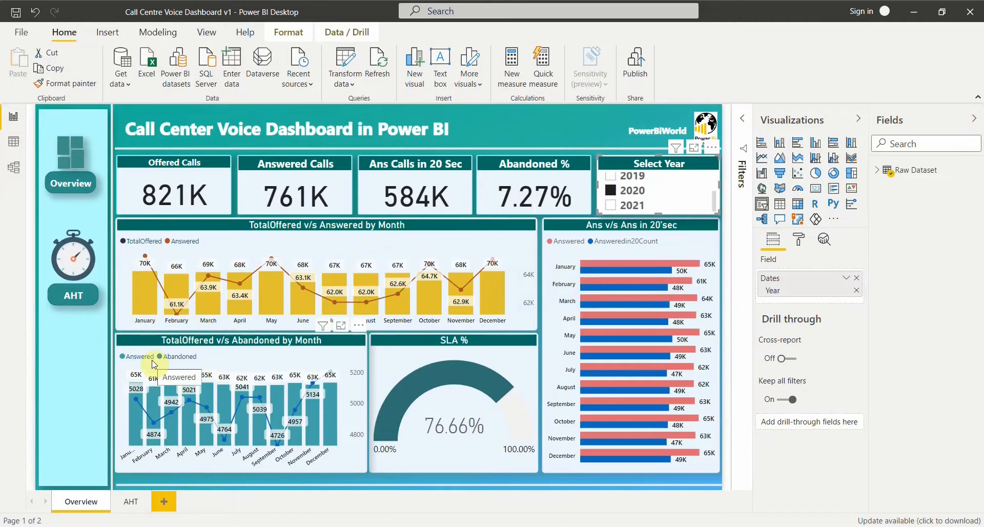
mouse_move(207, 356)
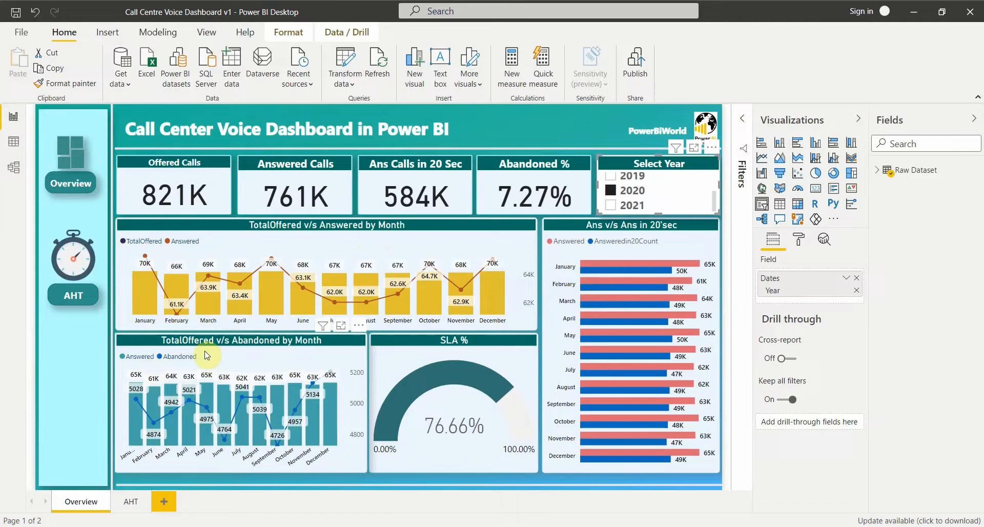
mouse_move(452, 349)
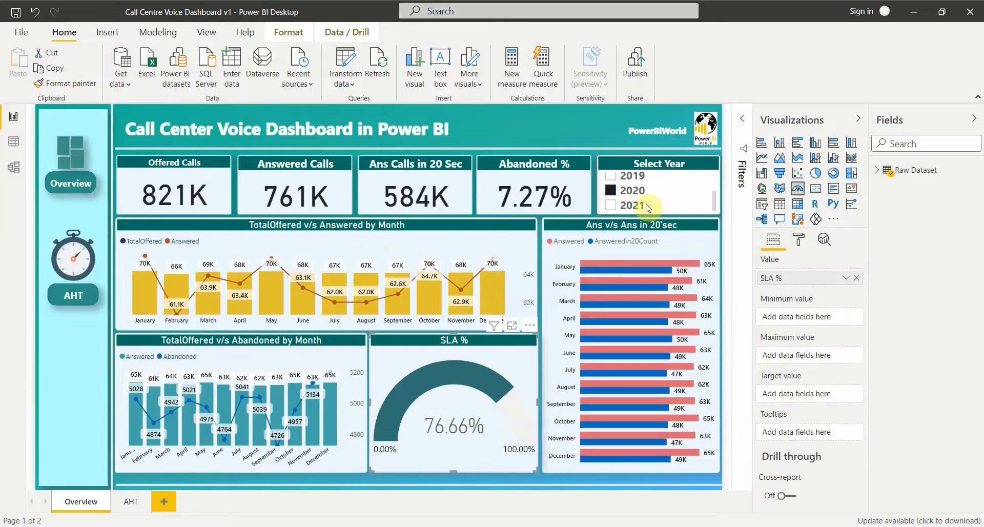
left_click(609, 177)
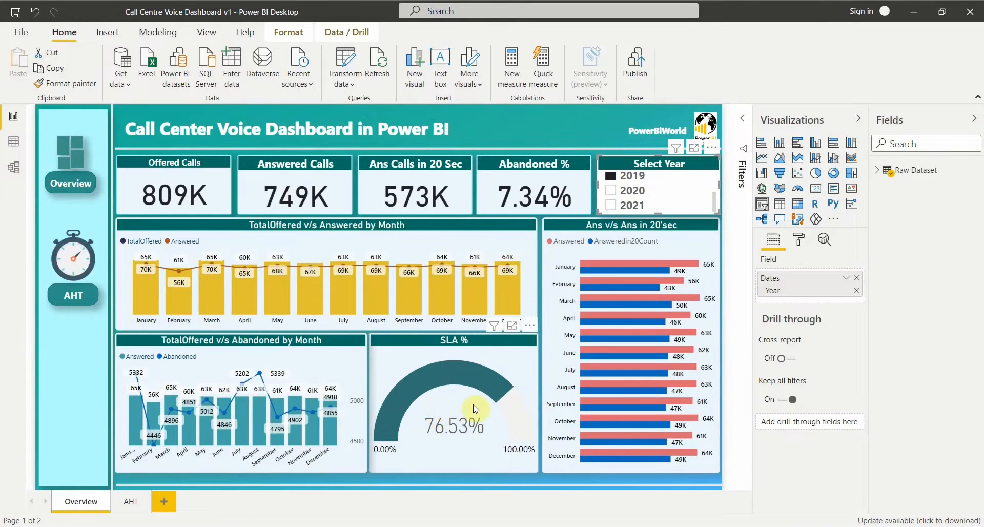
mouse_move(421, 461)
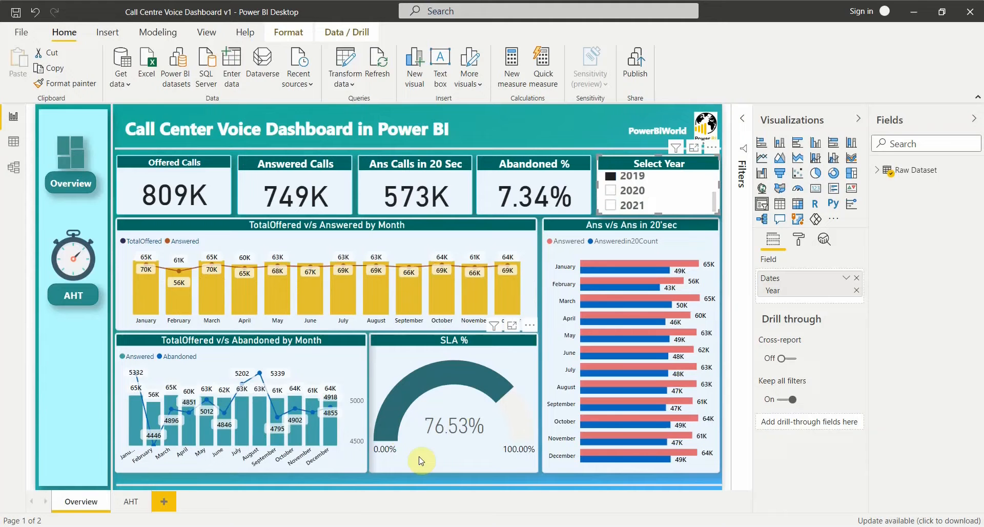
mouse_move(418, 451)
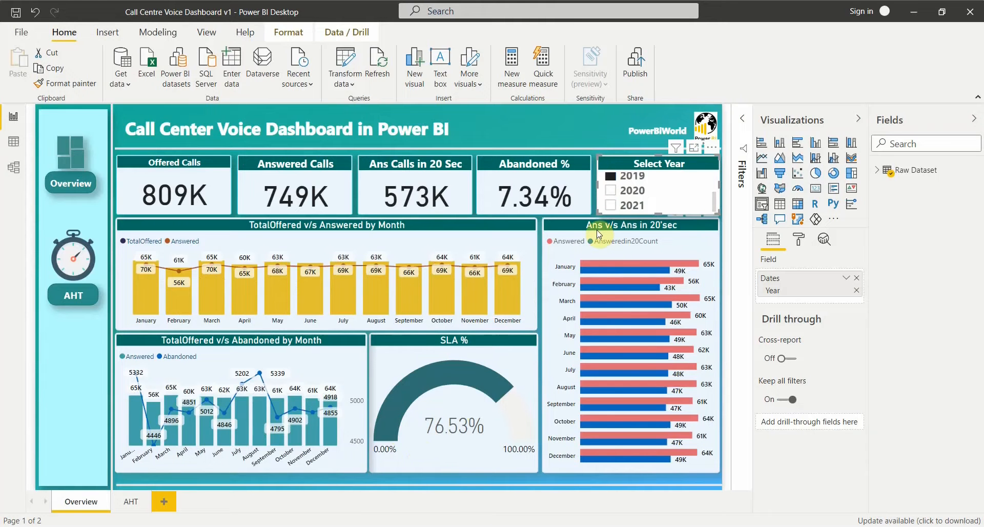
mouse_move(637, 244)
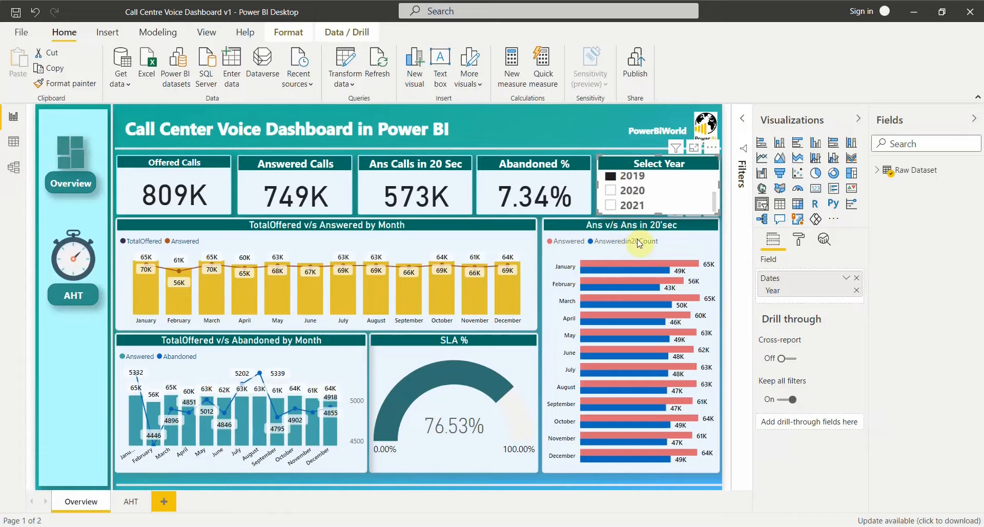
mouse_move(689, 264)
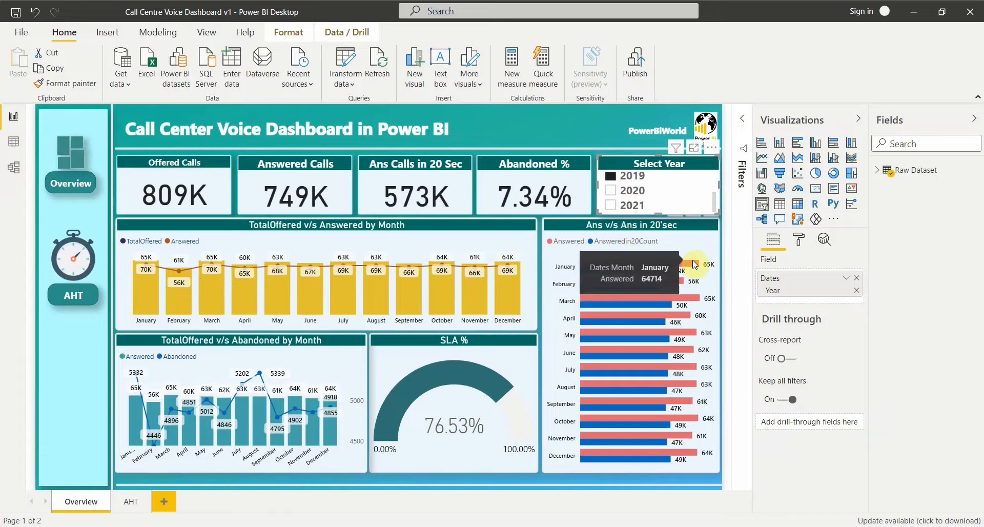
mouse_move(665, 281)
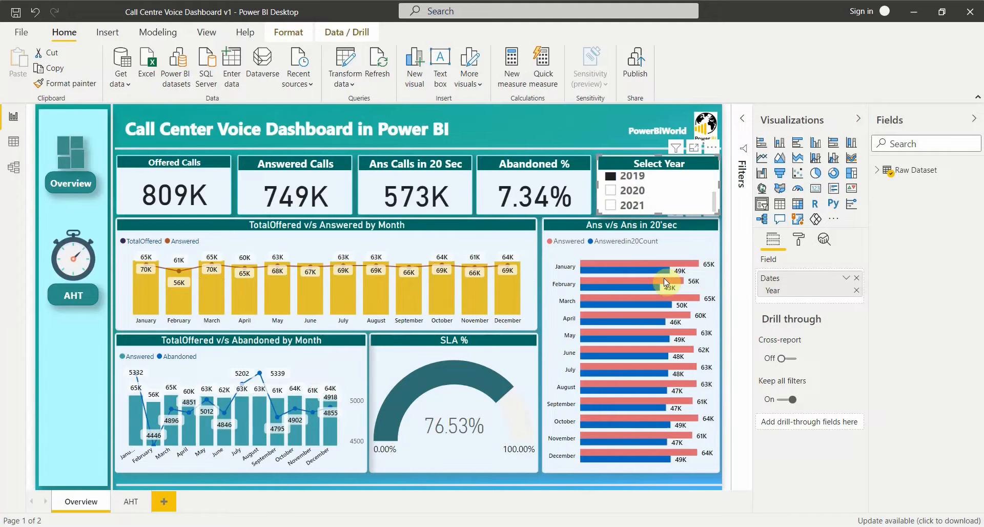
mouse_move(633, 272)
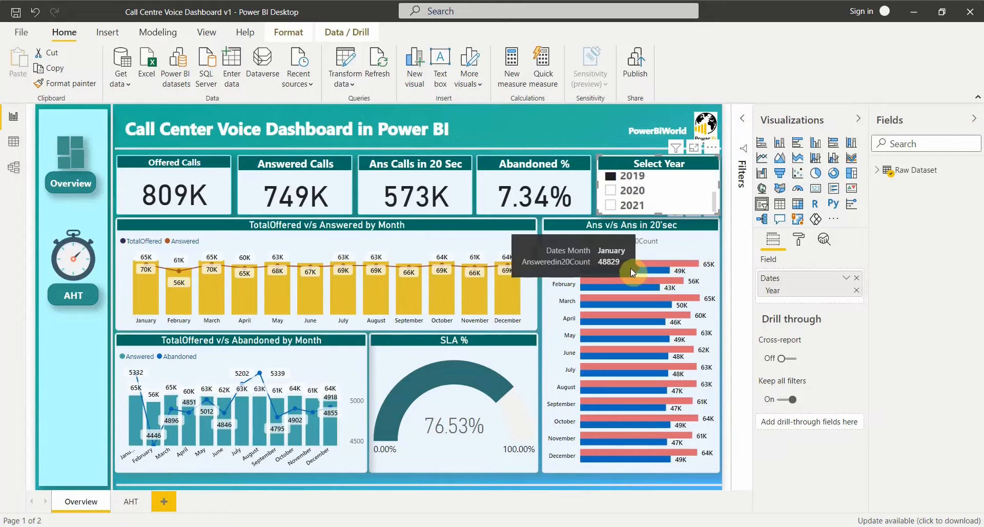
mouse_move(660, 343)
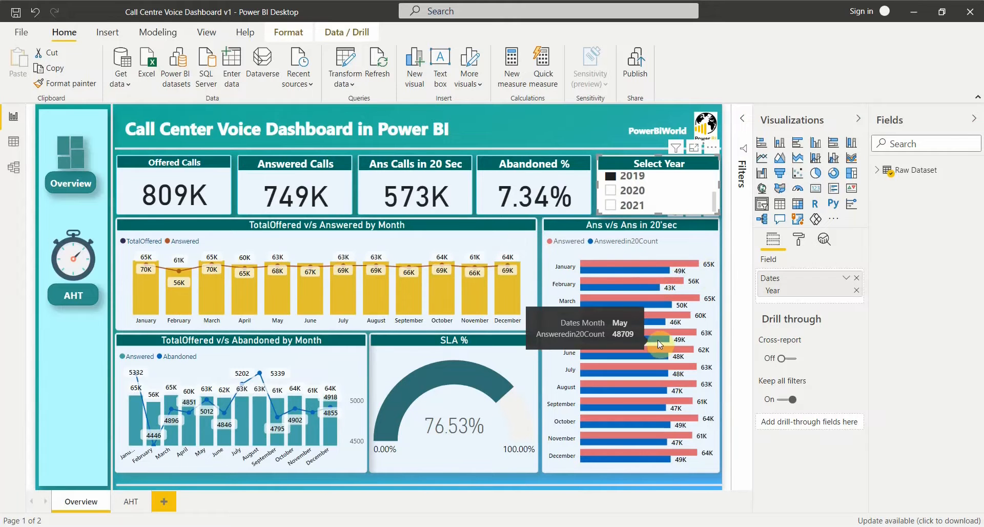
mouse_move(295, 147)
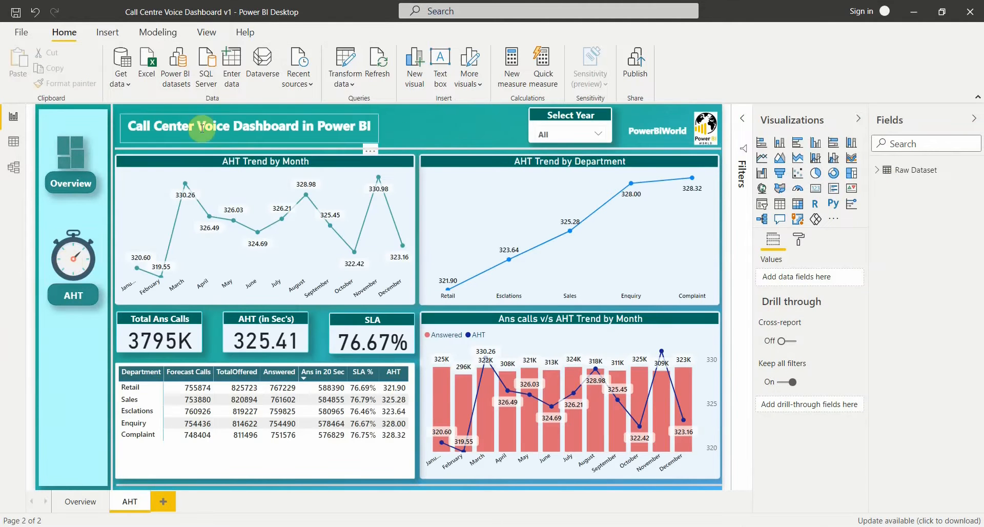
mouse_move(133, 266)
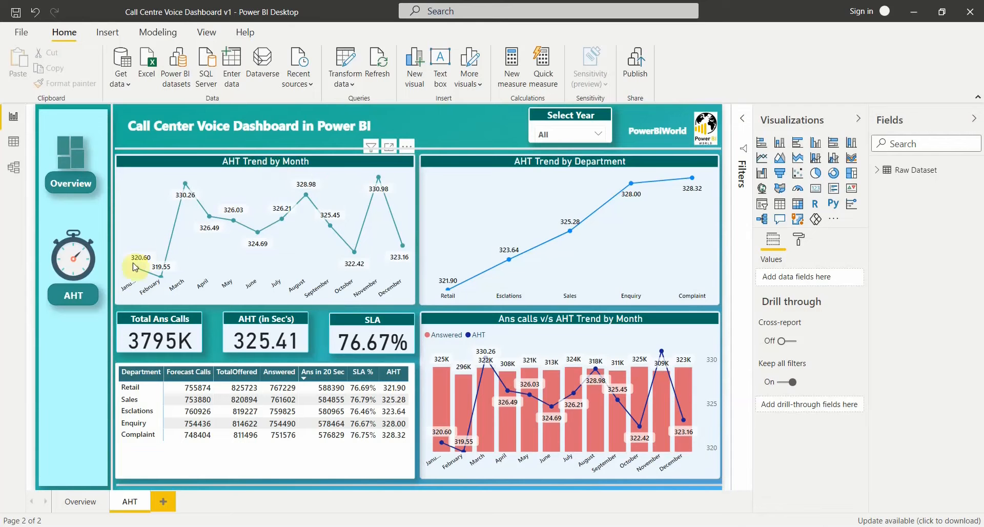
mouse_move(208, 217)
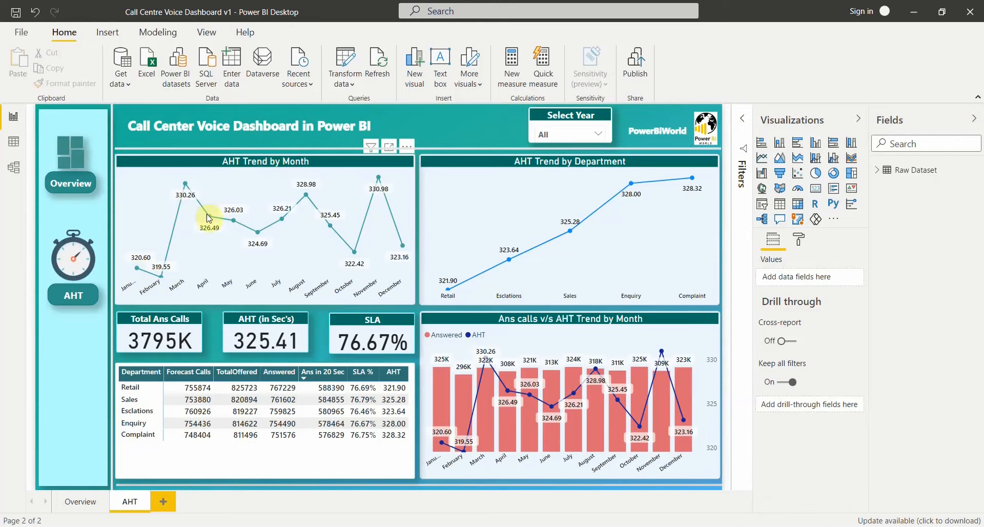
Filter the AHT page to year 2018 via the Select Year slicer (760K answered, 325.76 s AHT).
left_click(602, 133)
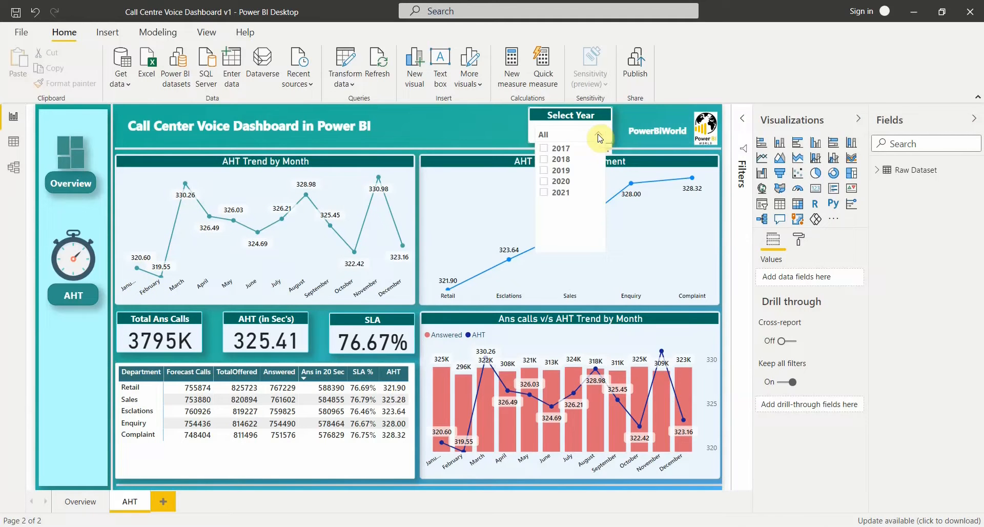
left_click(560, 159)
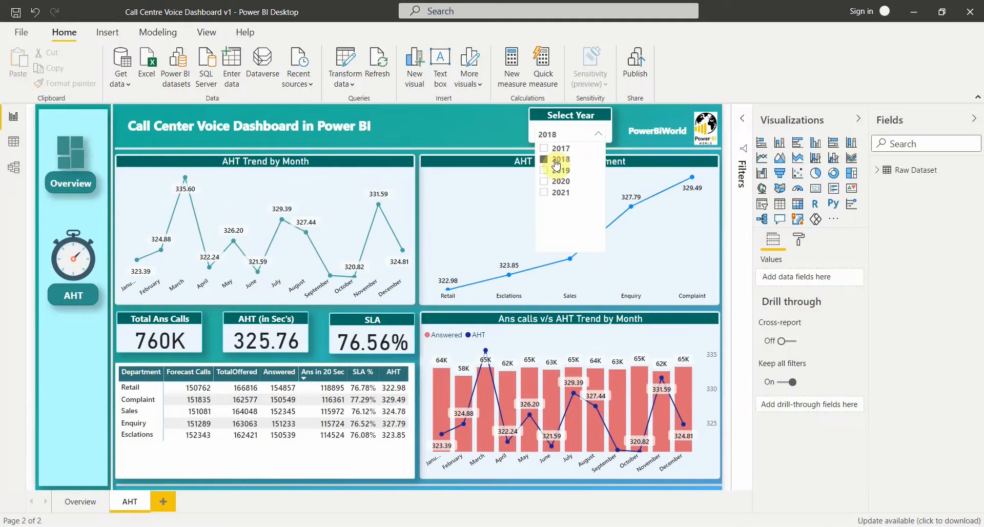
left_click(545, 159)
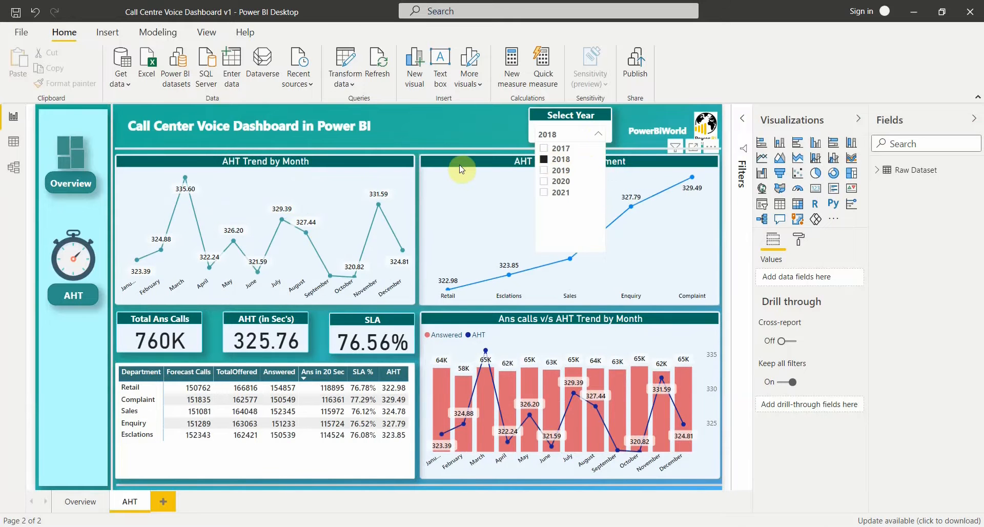
Close the year list by selecting the AHT Trend by Department chart, keeping the 2018 filter.
left_click(534, 175)
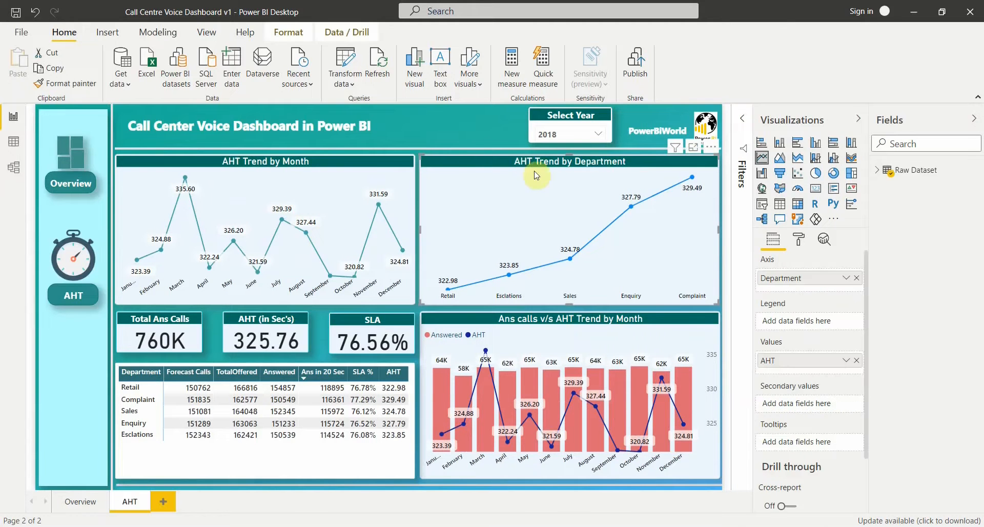
mouse_move(475, 298)
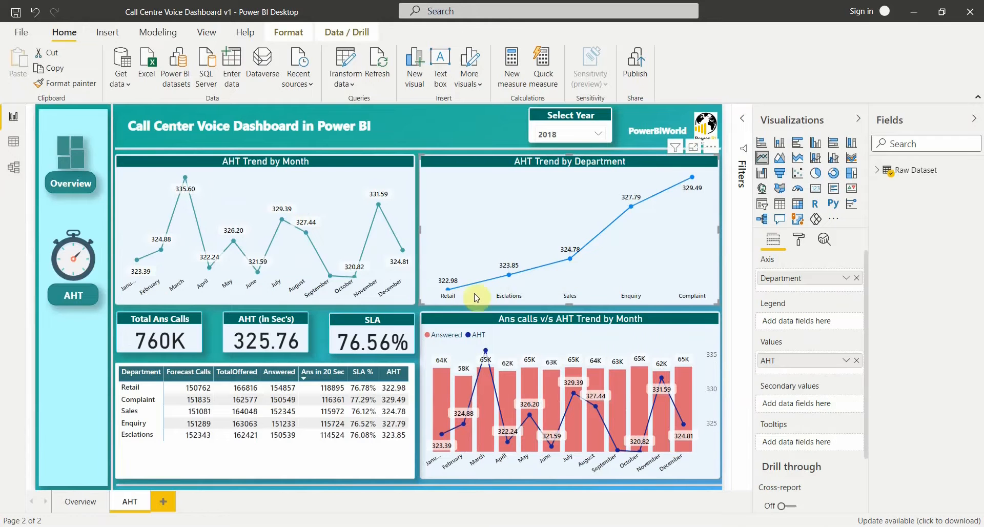
mouse_move(515, 281)
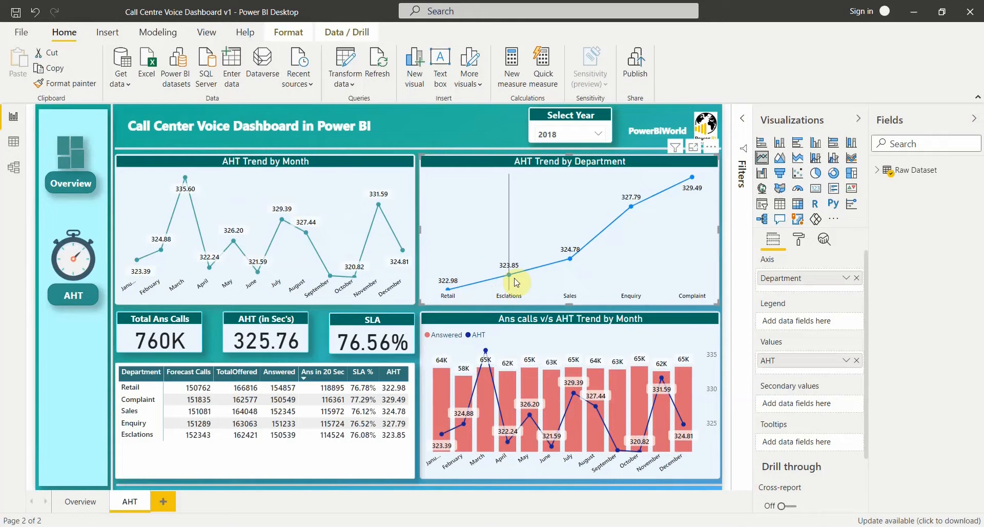
mouse_move(615, 232)
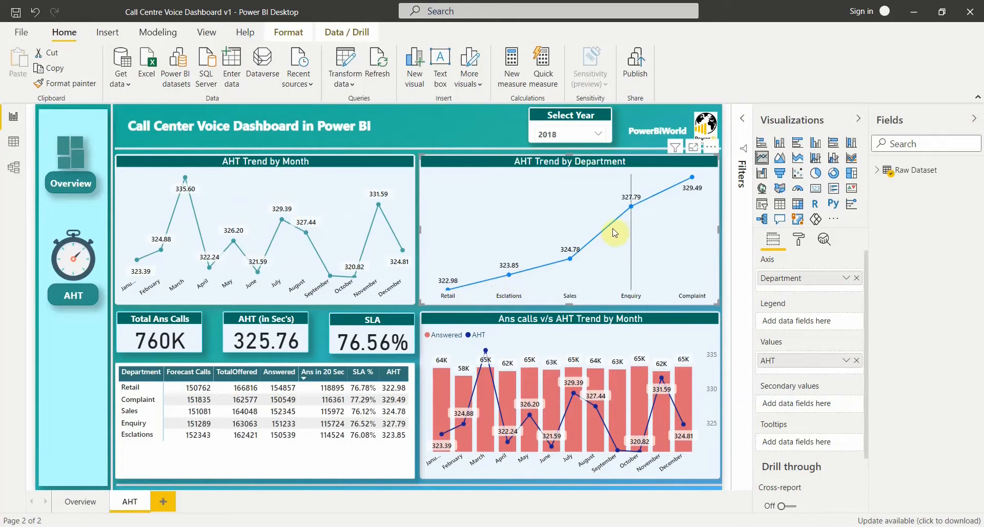
mouse_move(448, 293)
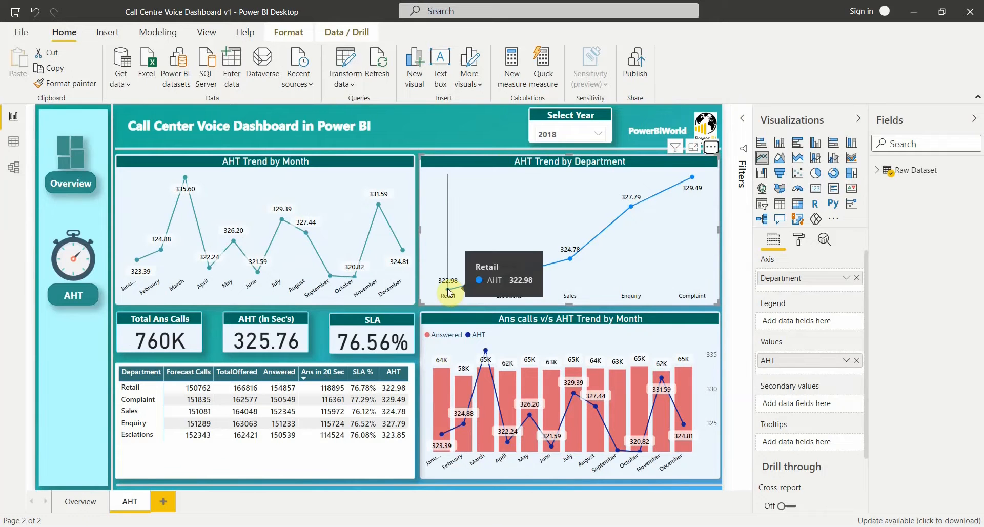
mouse_move(527, 282)
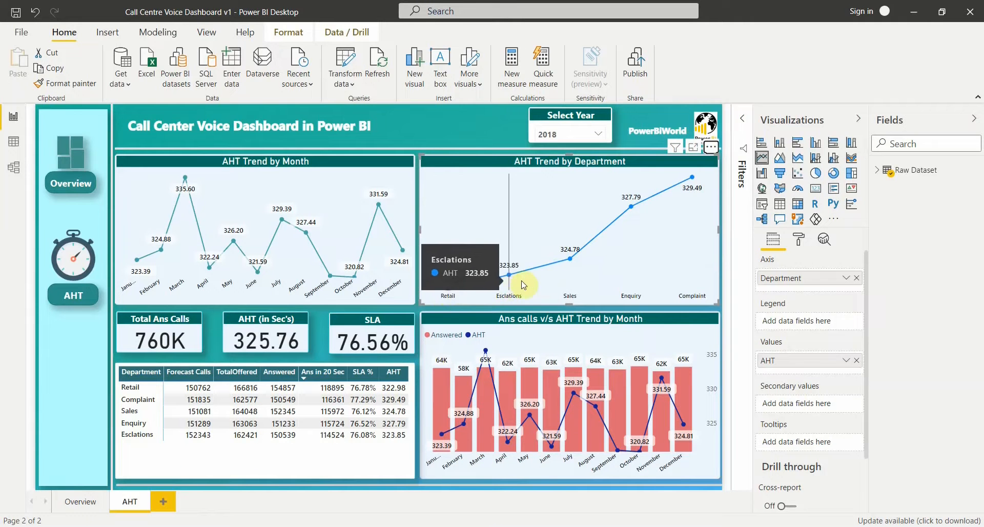
mouse_move(690, 178)
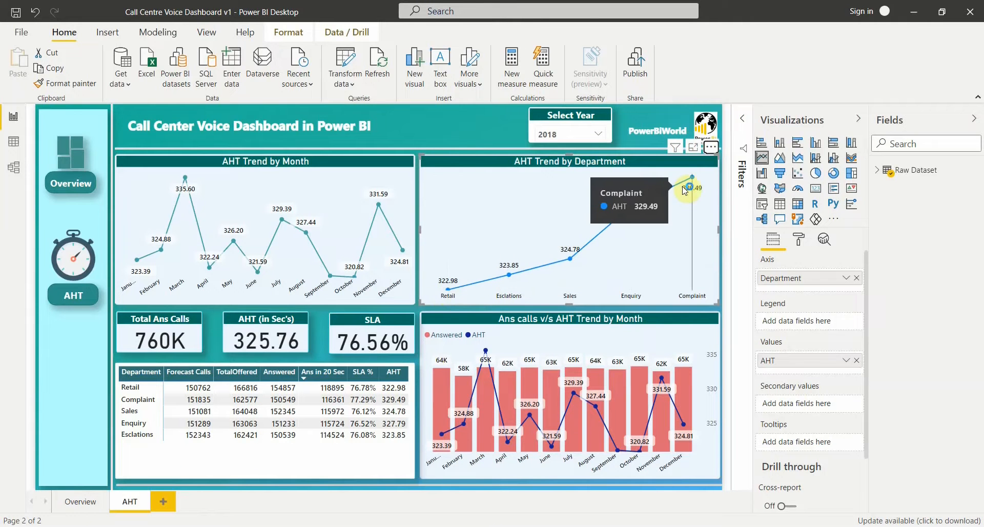
mouse_move(508, 296)
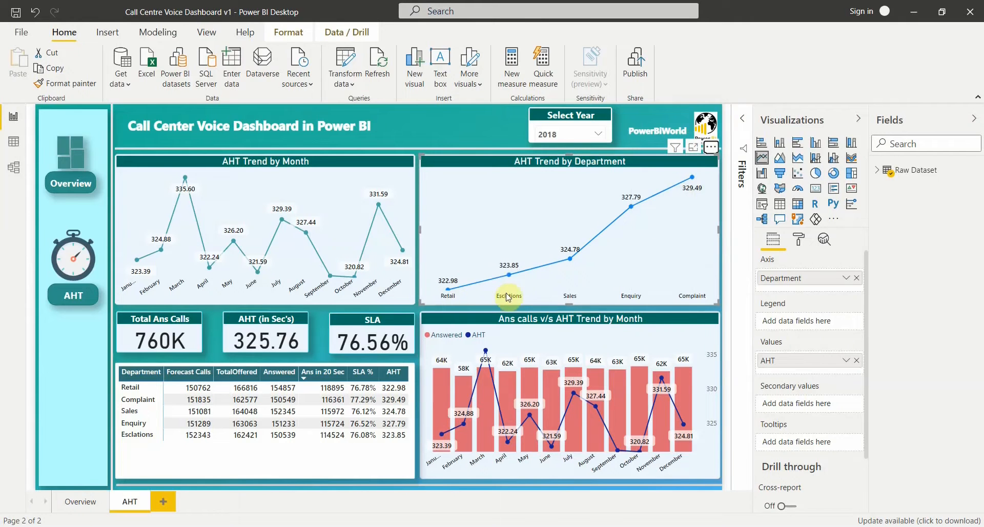
mouse_move(691, 196)
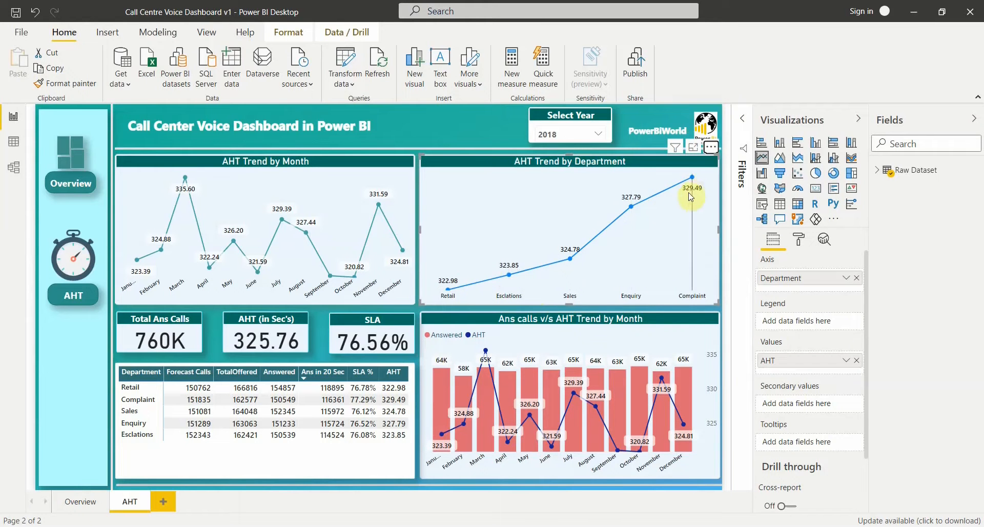
mouse_move(168, 329)
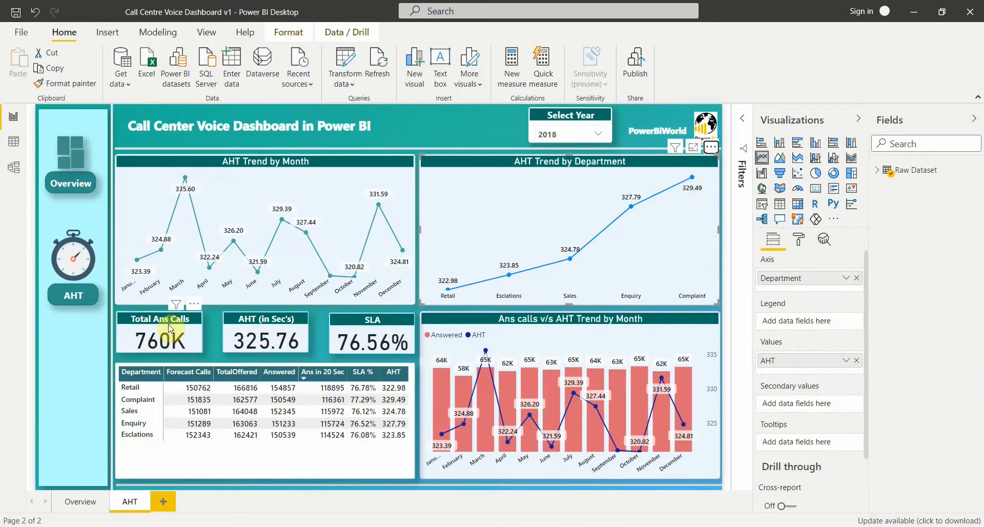
mouse_move(231, 341)
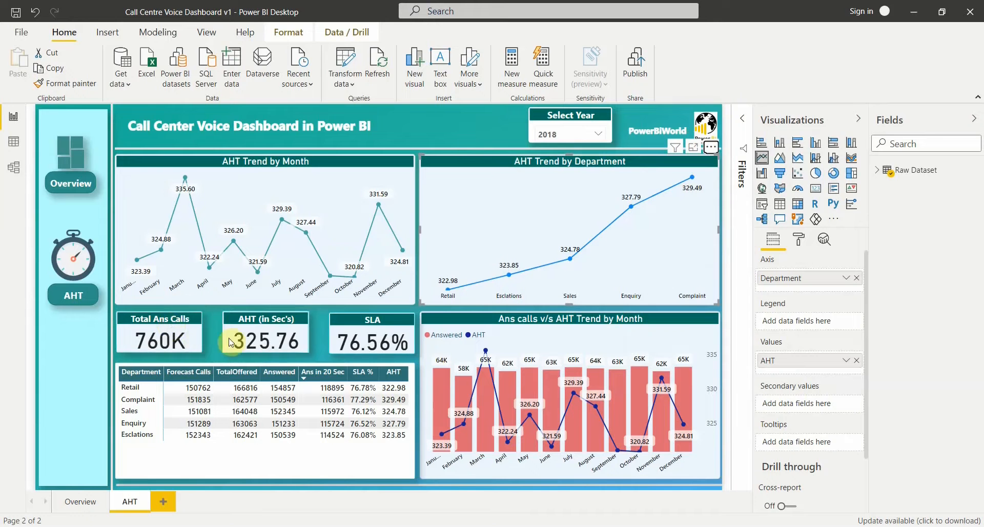
mouse_move(264, 352)
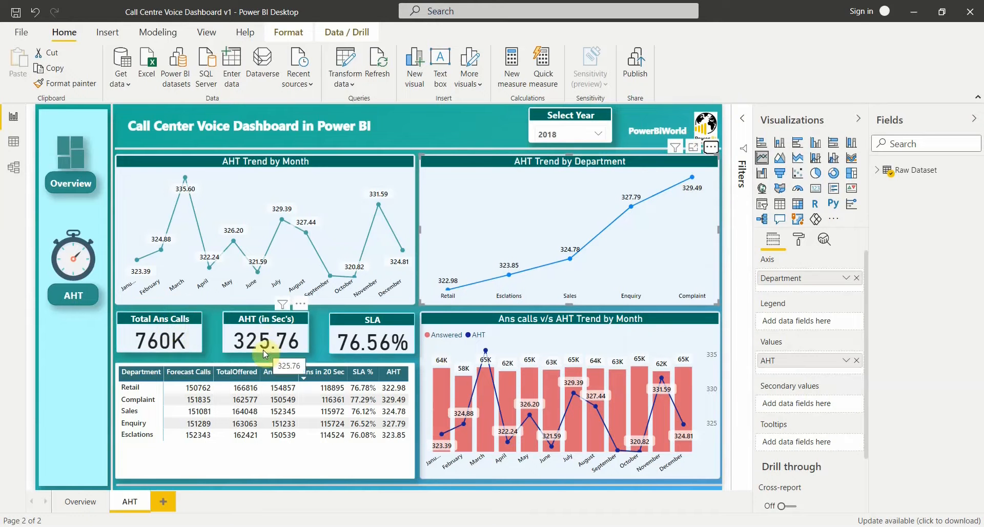
mouse_move(389, 344)
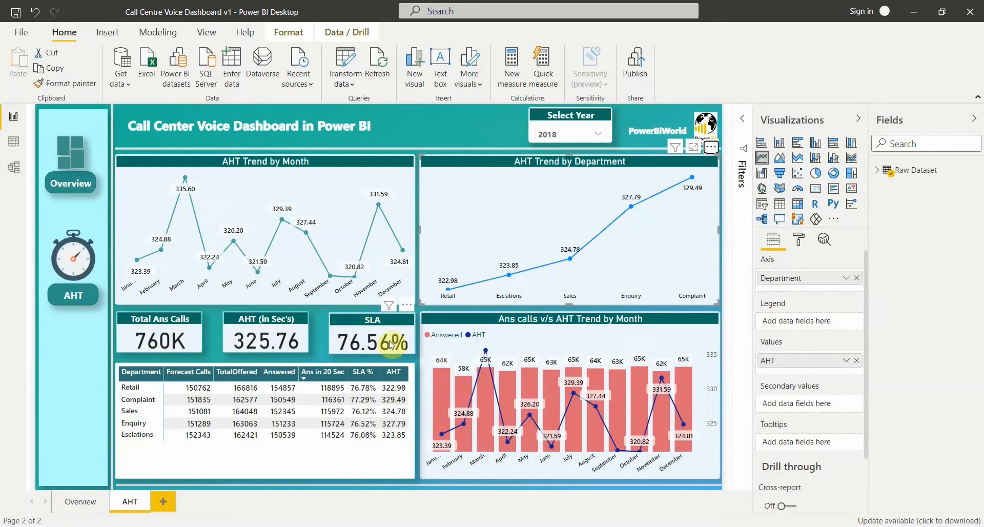
mouse_move(157, 471)
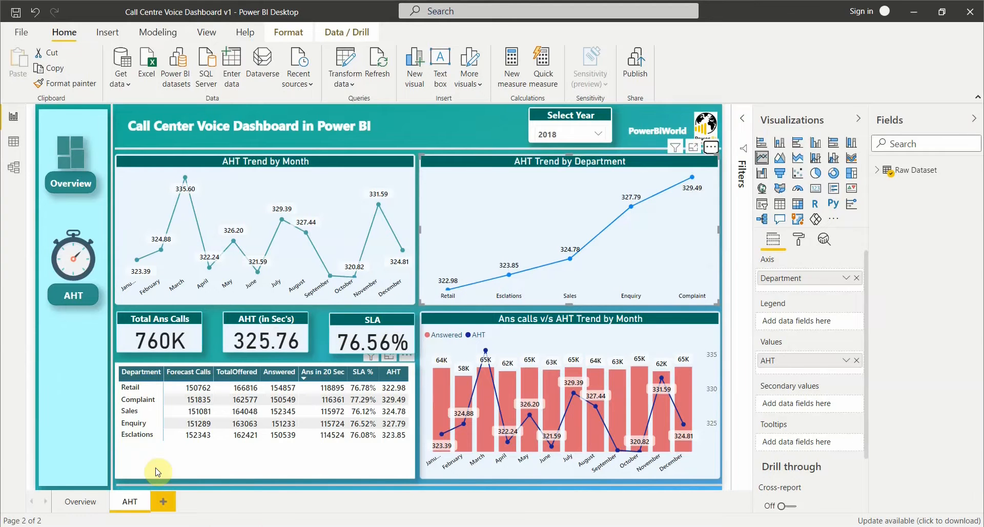
mouse_move(148, 450)
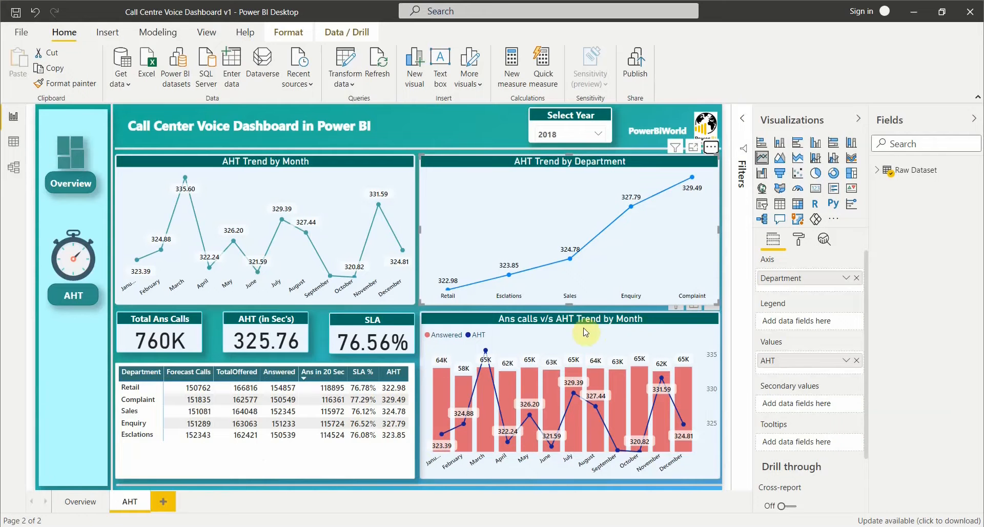
mouse_move(518, 325)
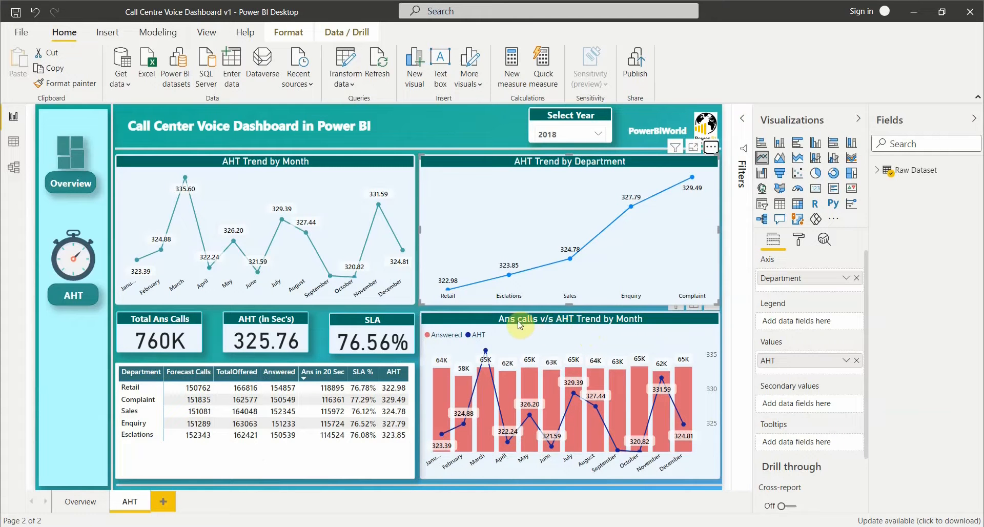
mouse_move(621, 324)
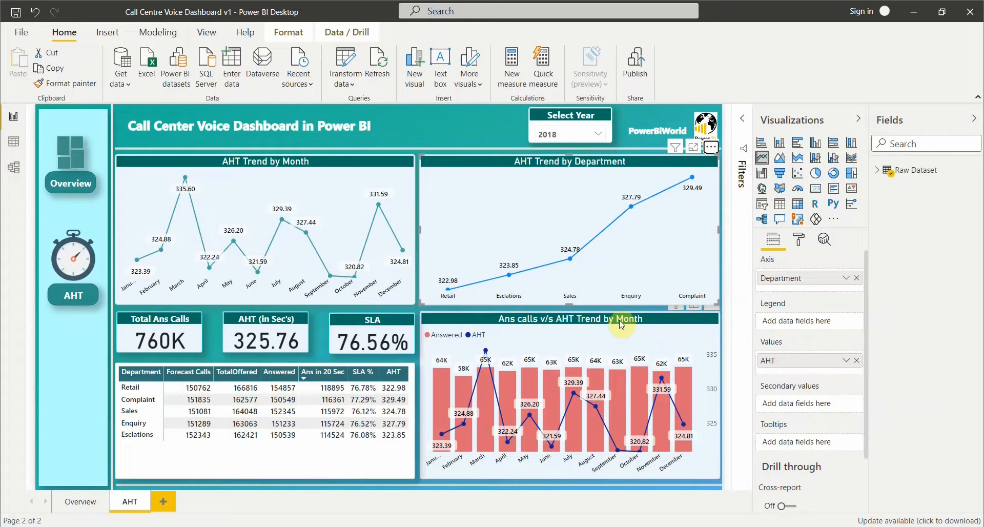
mouse_move(440, 409)
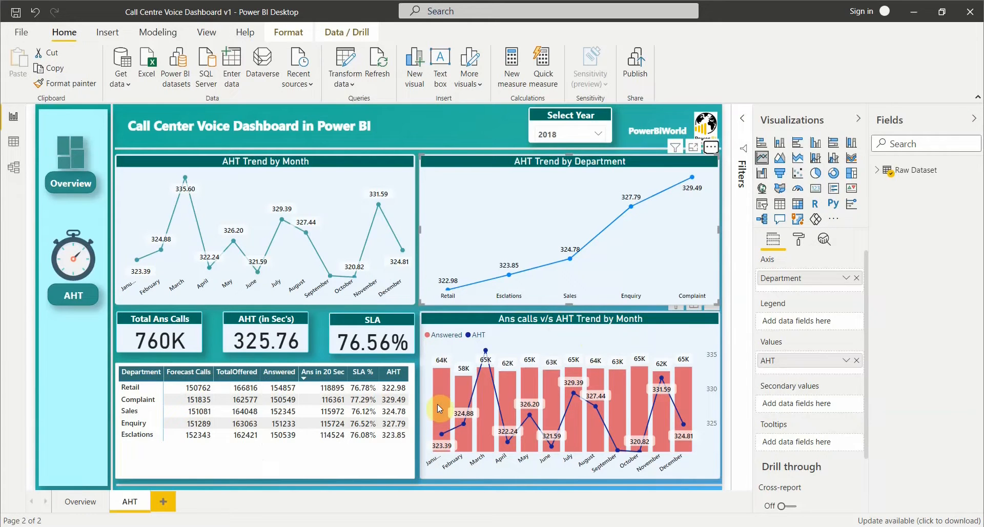
mouse_move(443, 394)
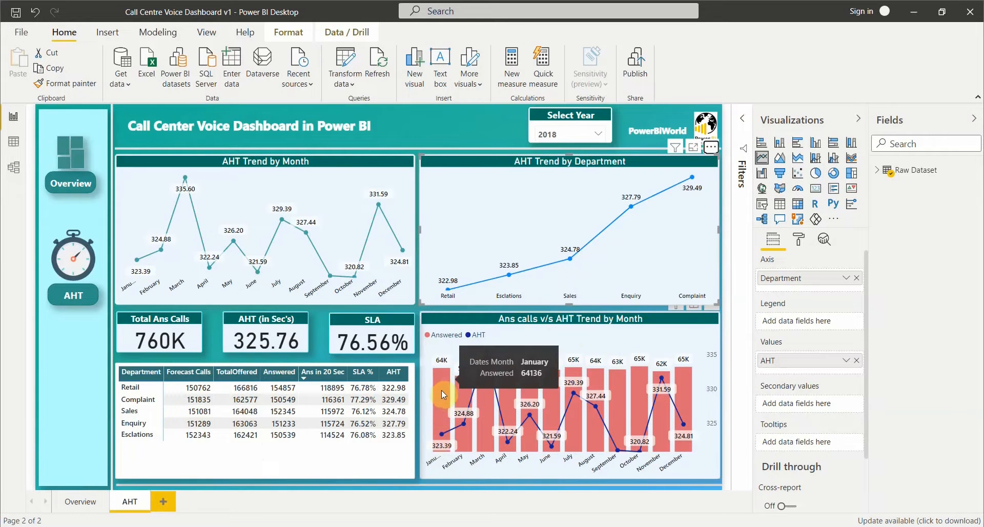
mouse_move(571, 190)
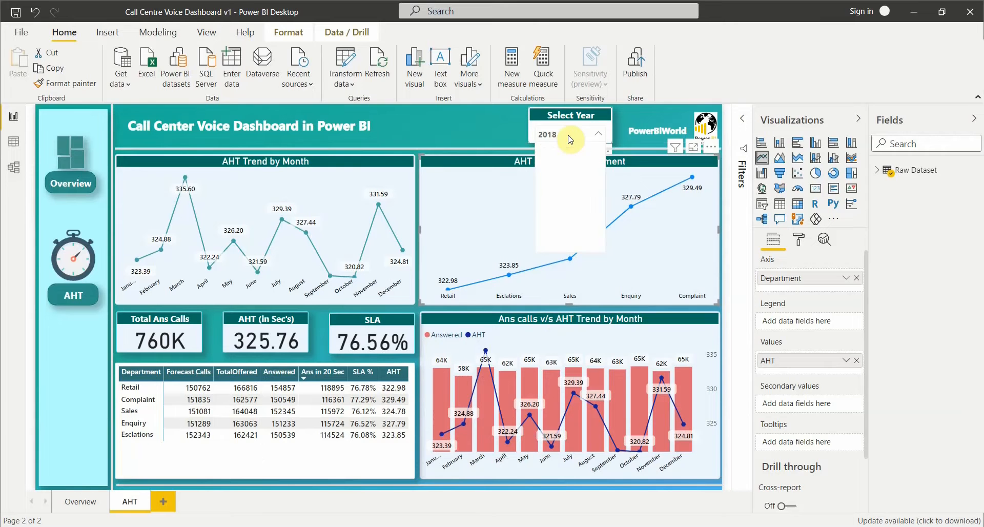
Clear the 2018 year filter so the AHT page shows all years (3795K answered, 325.41 s AHT).
left_click(597, 133)
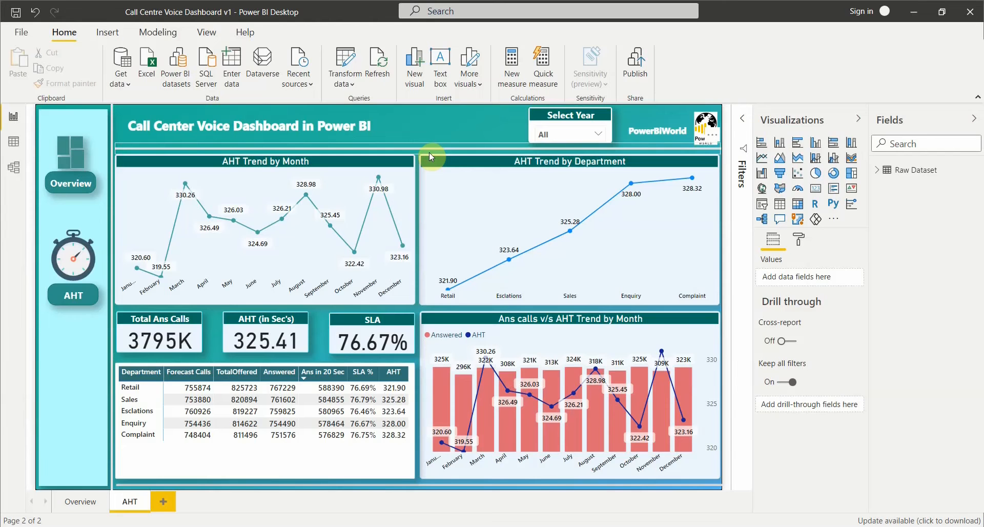
mouse_move(915, 376)
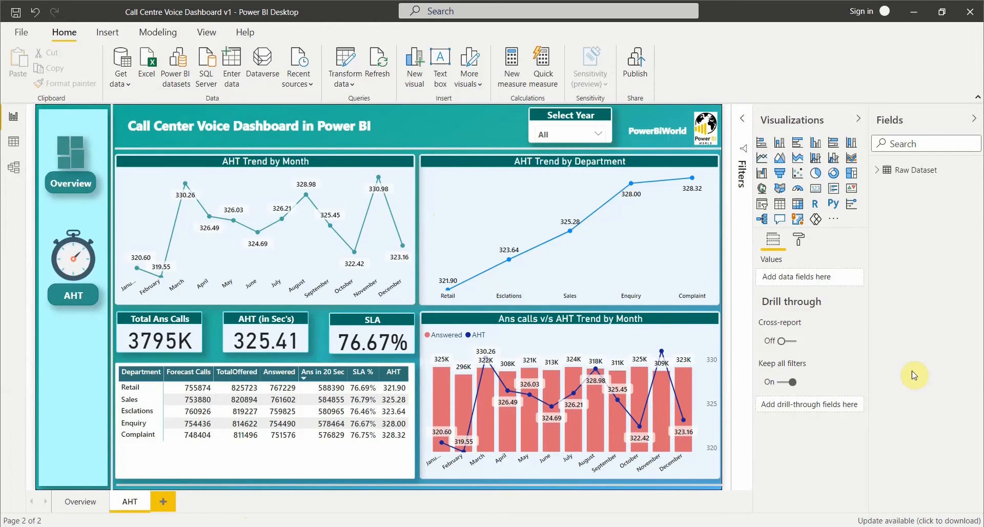